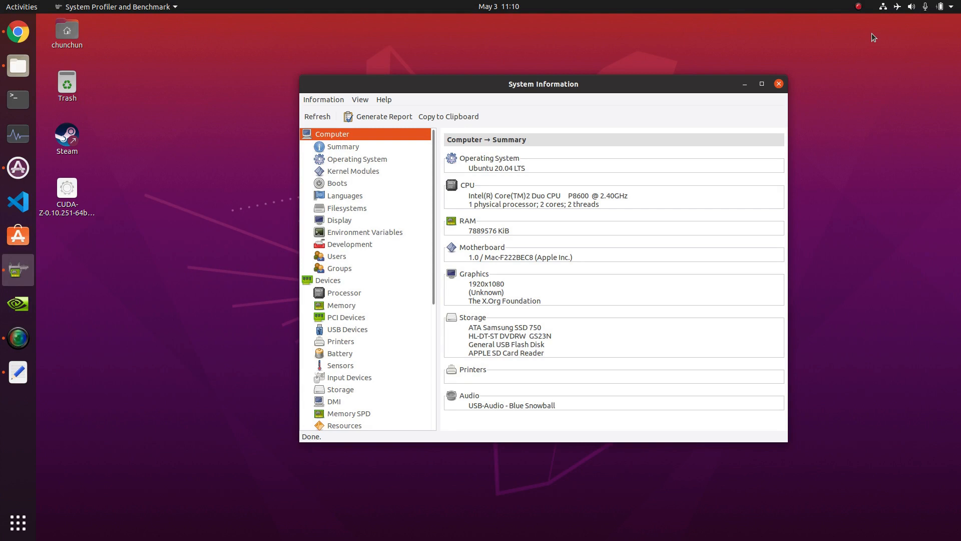
mouse_move(627, 279)
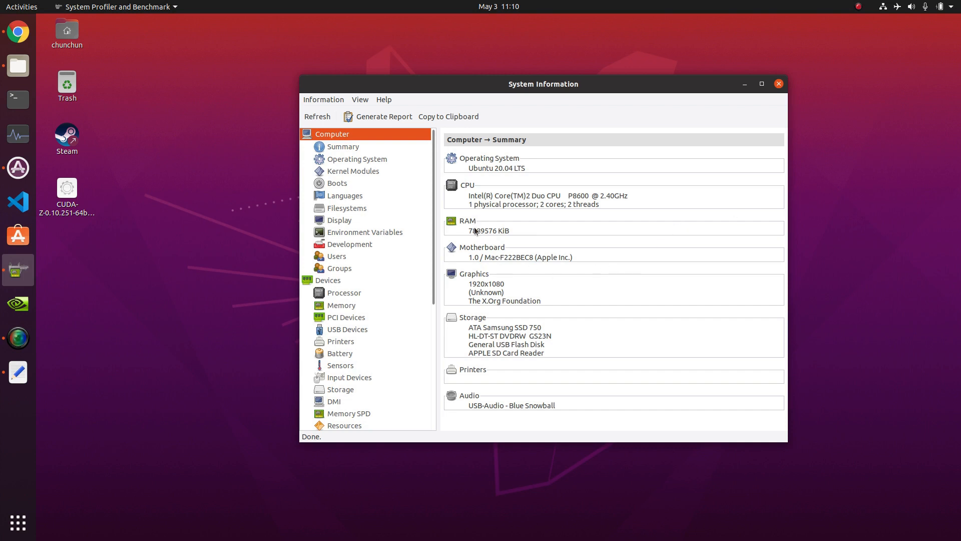
mouse_move(618, 326)
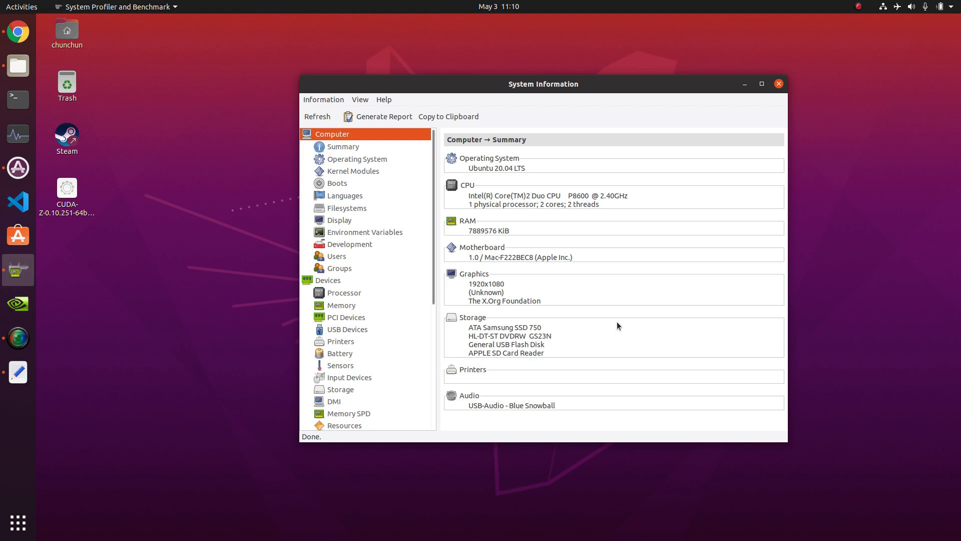
mouse_move(600, 316)
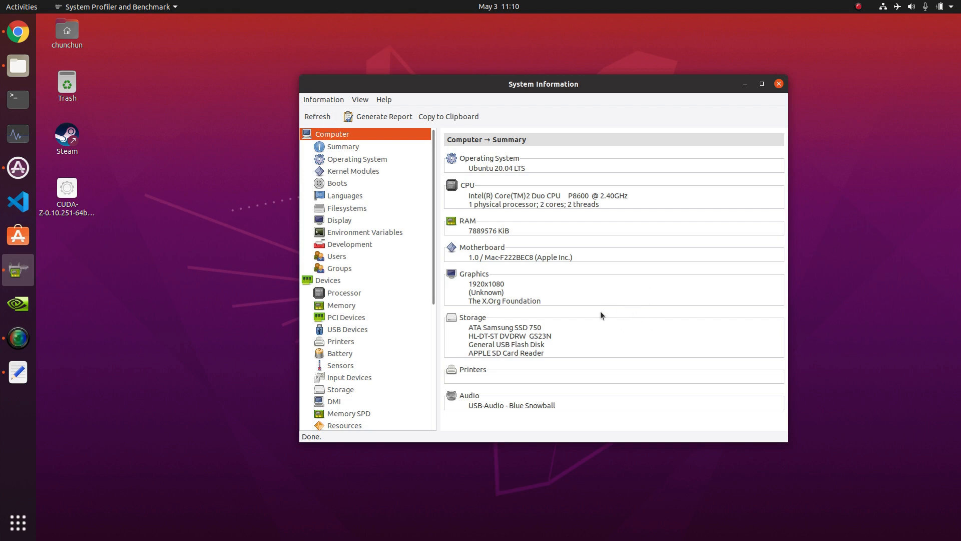
mouse_move(604, 285)
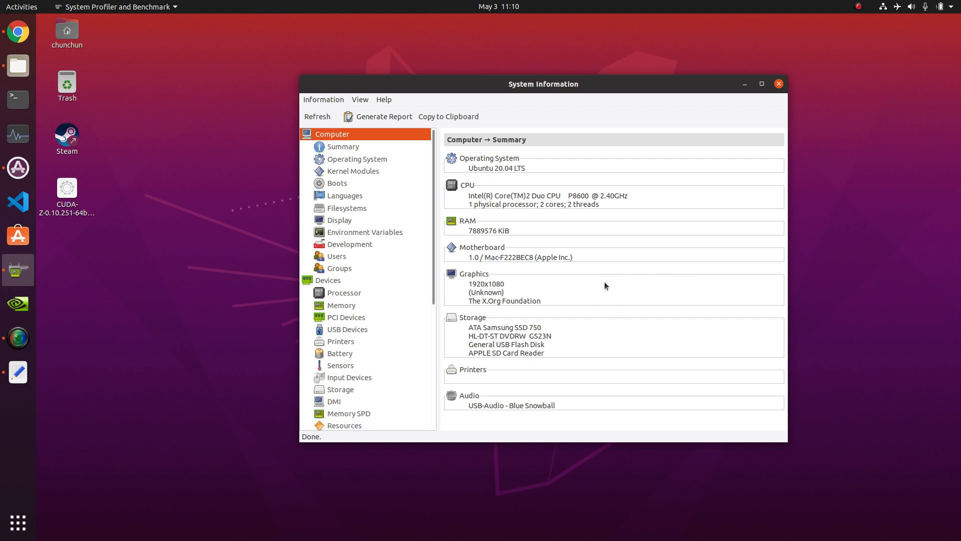
mouse_move(567, 299)
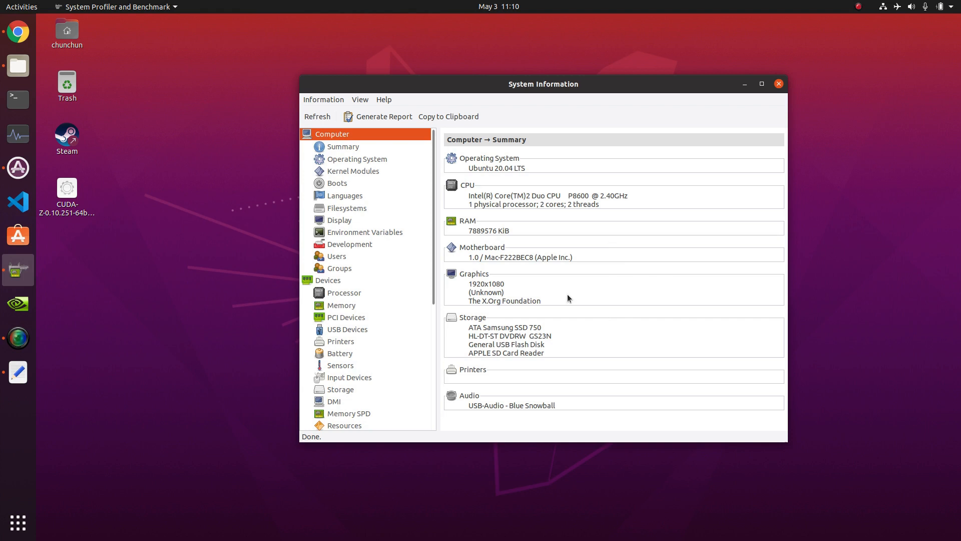
Launch CUDA-Z, read the GeForce 320M performance benchmark results, then close it
left_click_drag(543, 84, 501, 79)
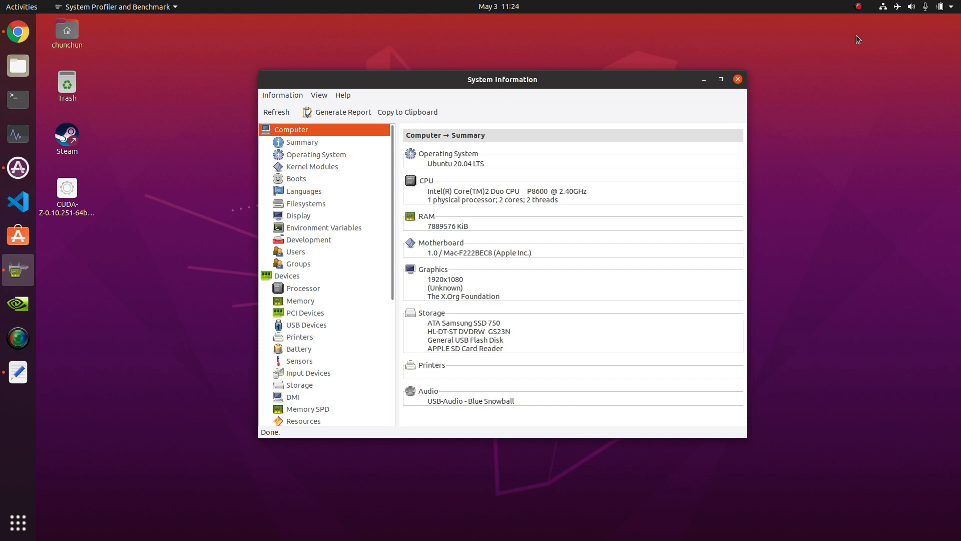
mouse_move(867, 82)
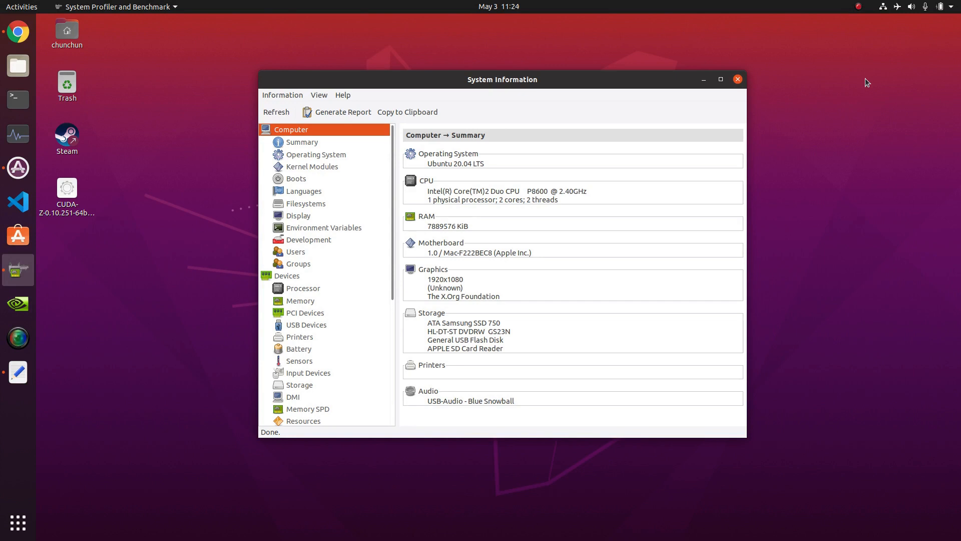
left_click(66, 196)
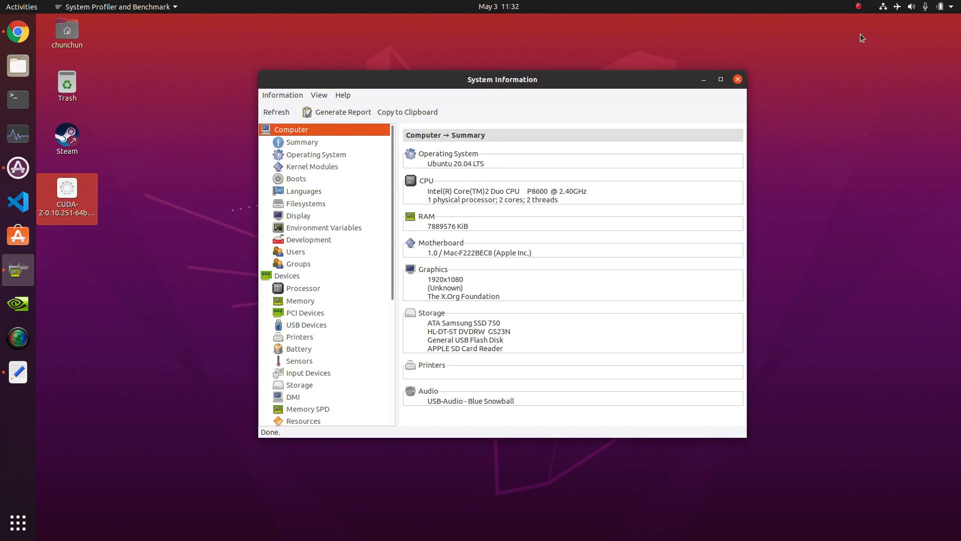
mouse_move(567, 5)
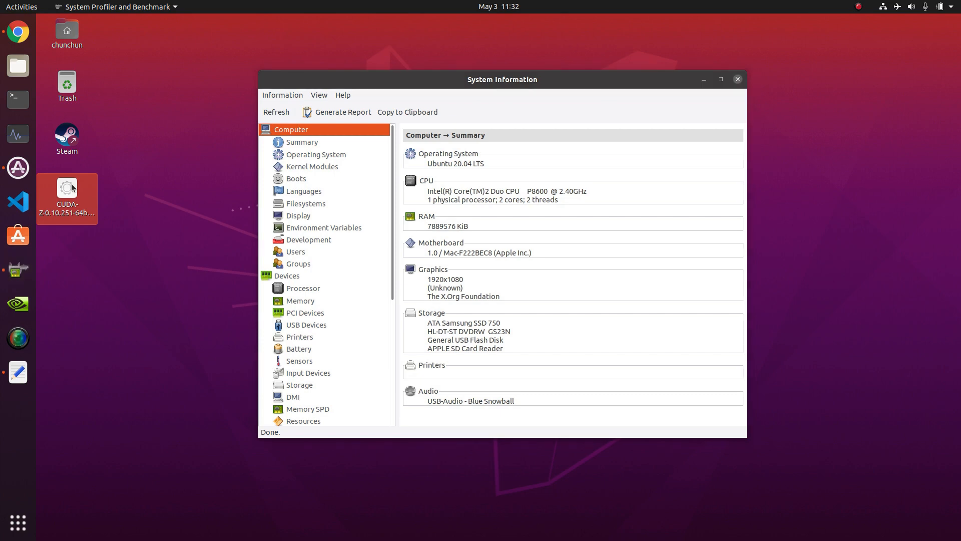
double_click(66, 192)
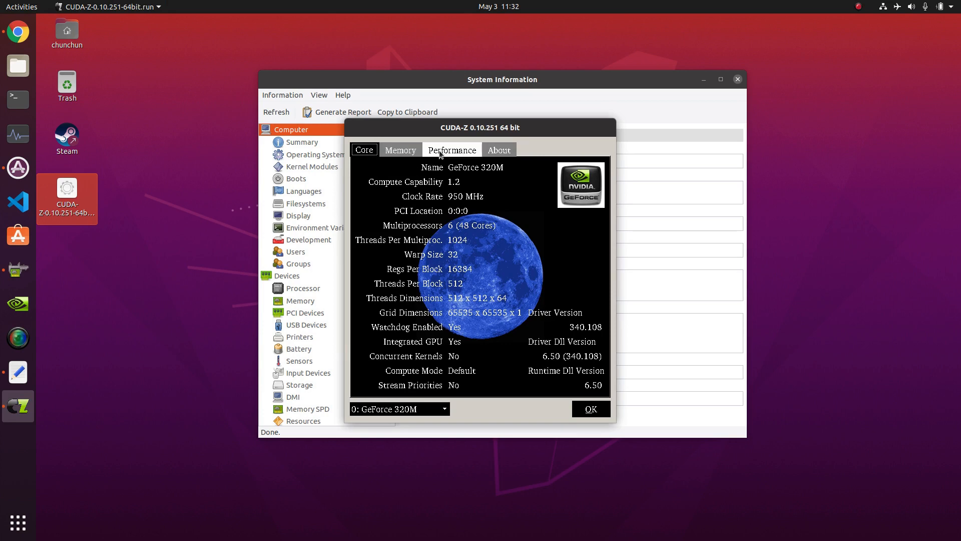
left_click(452, 149)
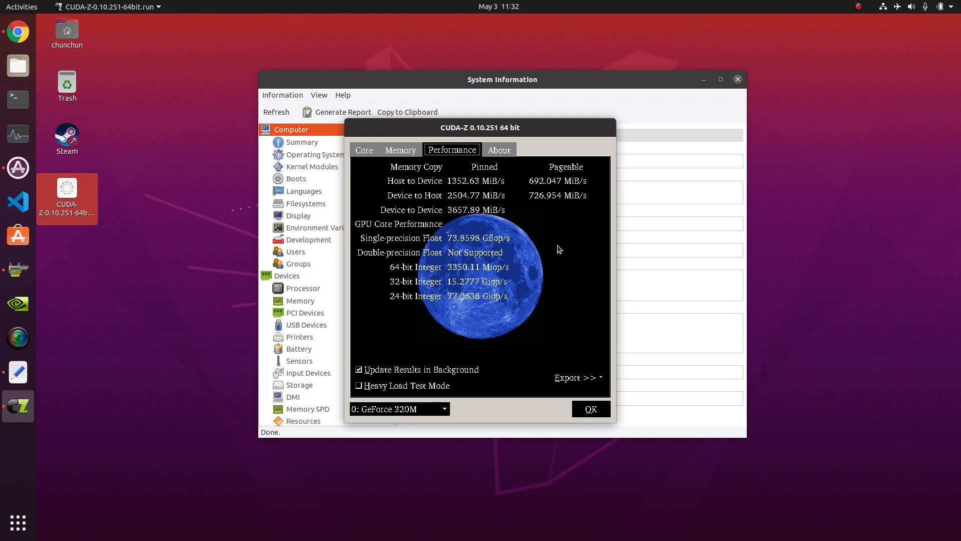
left_click(589, 409)
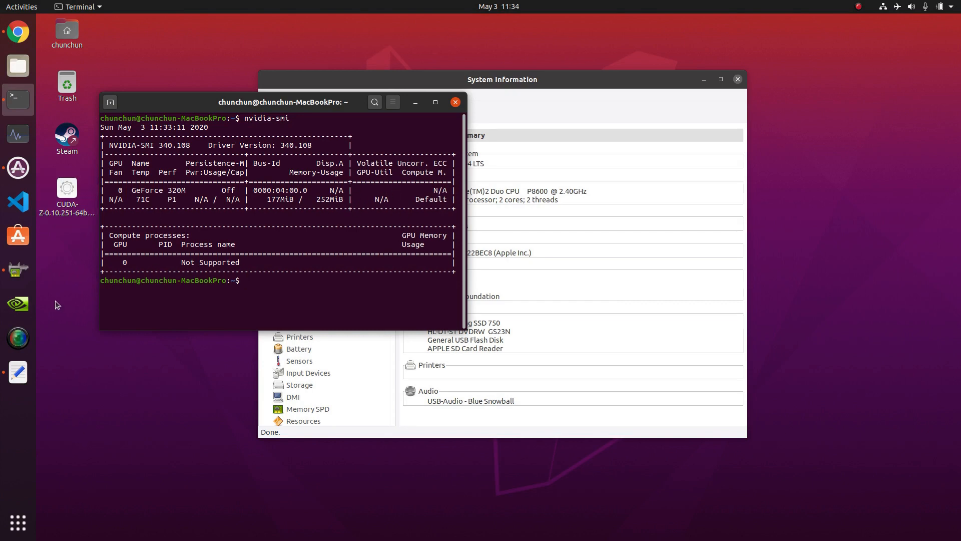
mouse_move(18, 304)
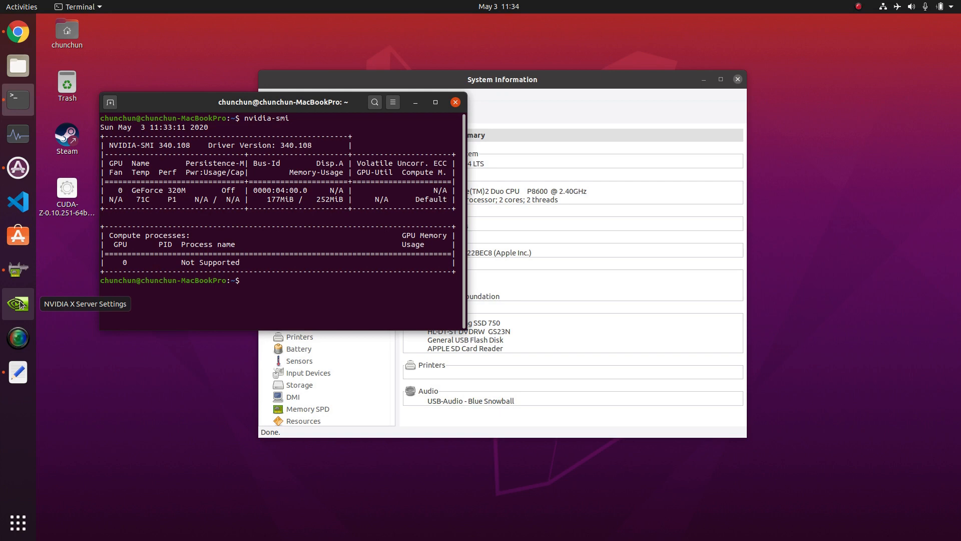
Launch NVIDIA X Server Settings from the dock after reviewing the nvidia-smi report
left_click(18, 304)
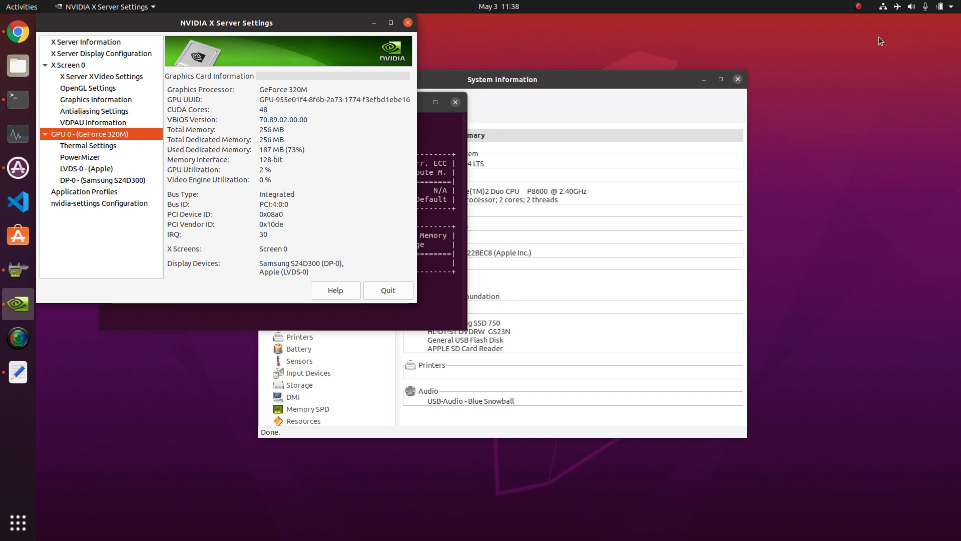
mouse_move(595, 111)
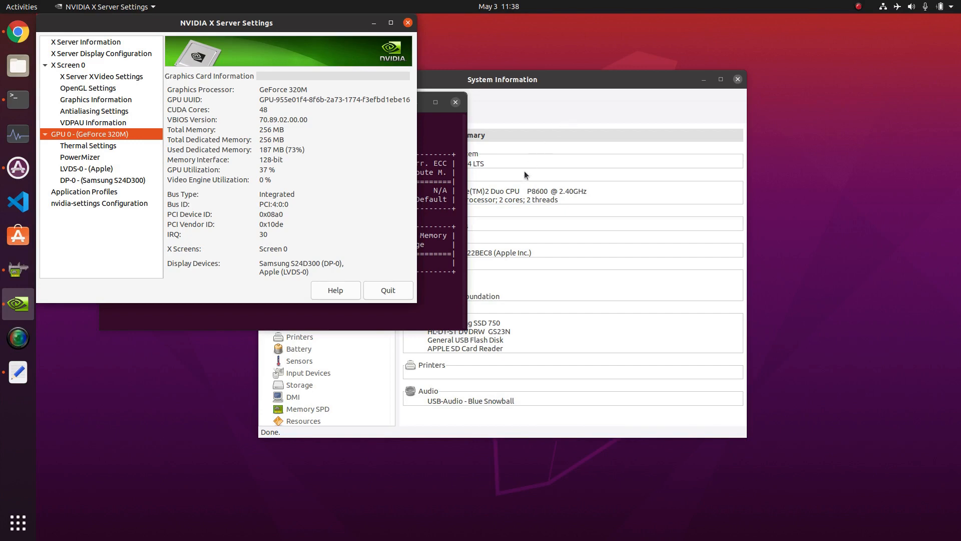
mouse_move(304, 193)
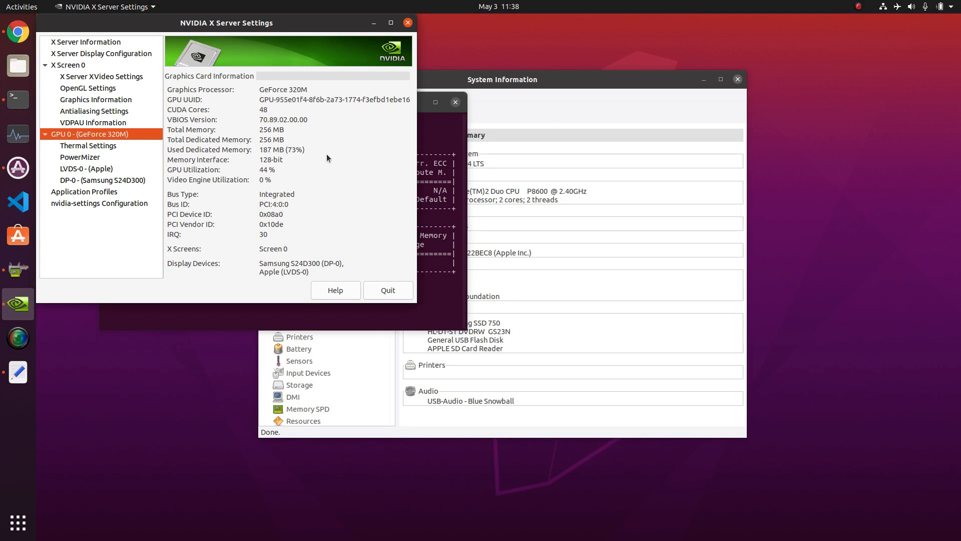
mouse_move(277, 110)
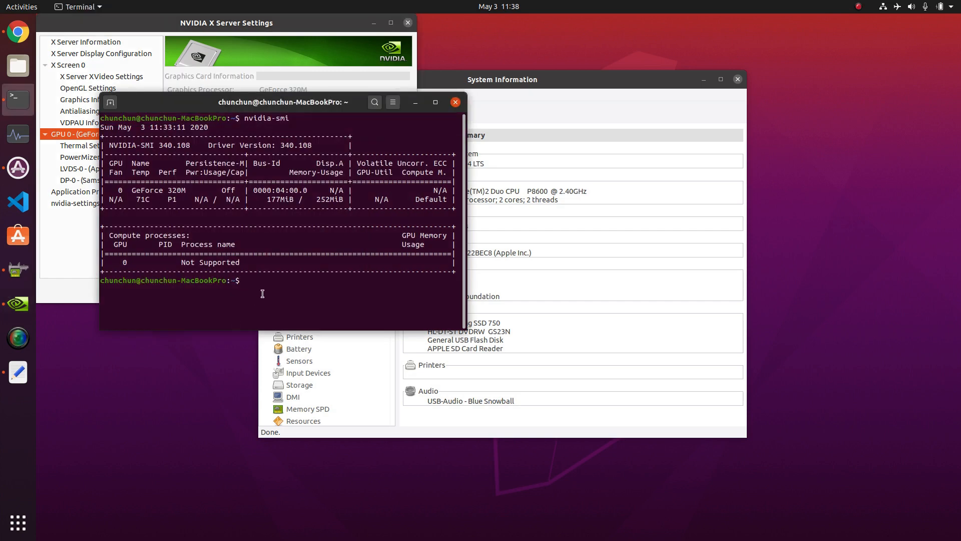
Run clinfo and scroll through the NVIDIA CUDA platform and GeForce 320M device report
type("clinfpo")
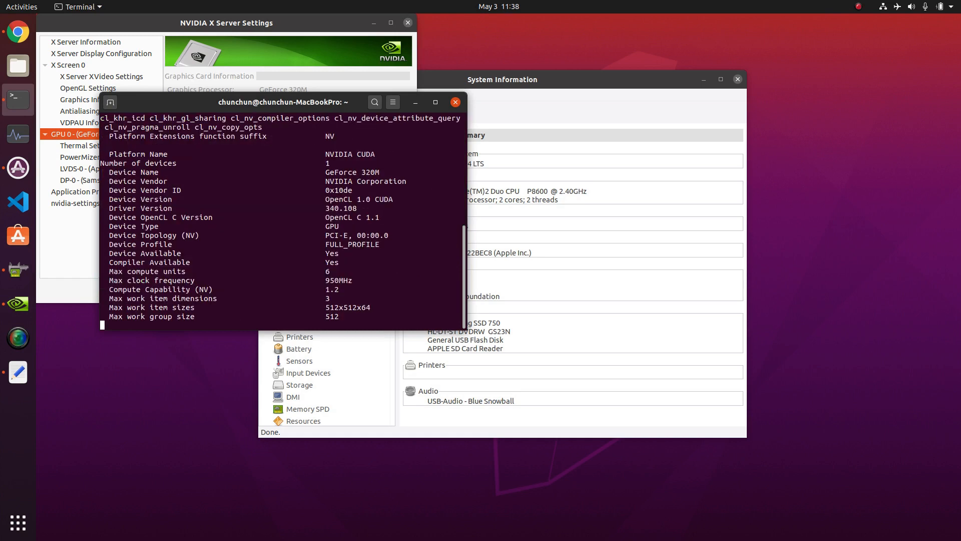
key("Return")
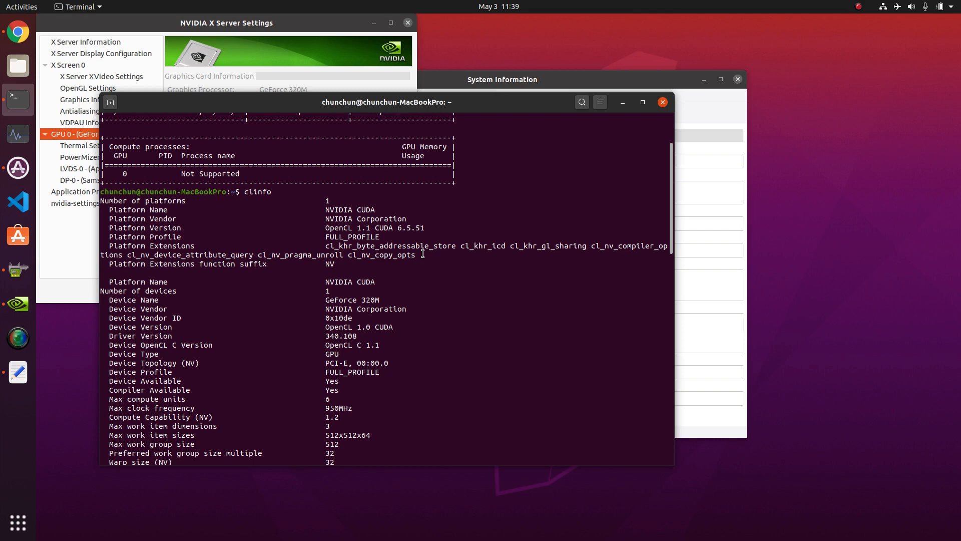
scroll("down", 3)
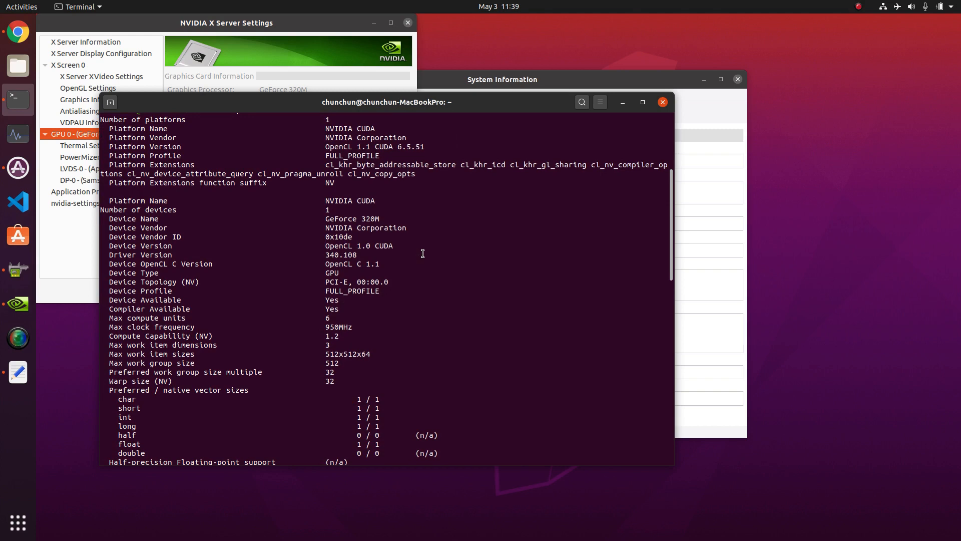
scroll("down", 3)
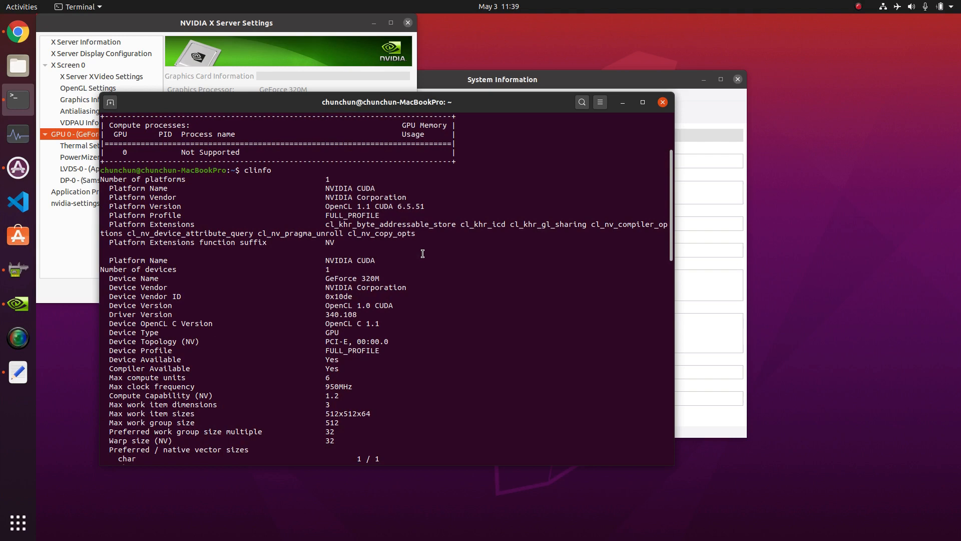
mouse_move(466, 250)
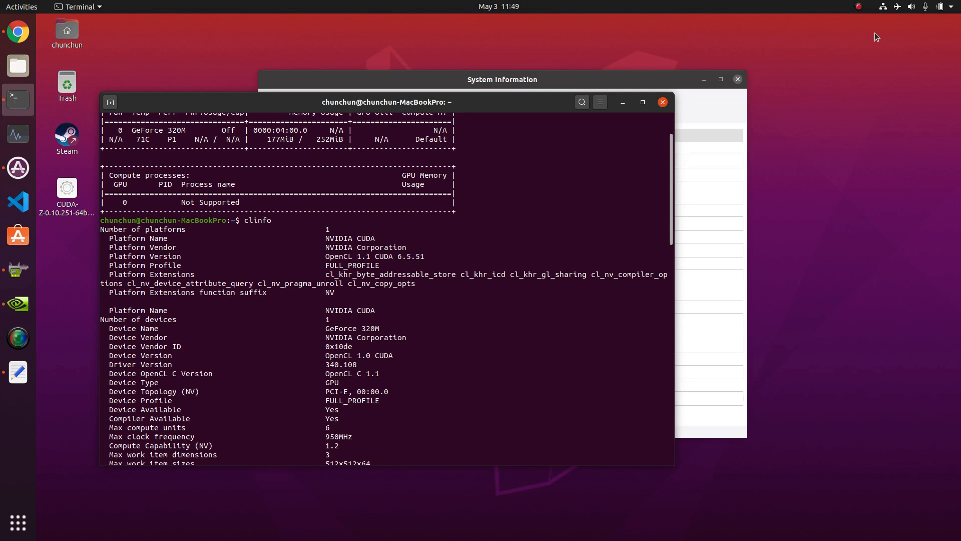
mouse_move(37, 101)
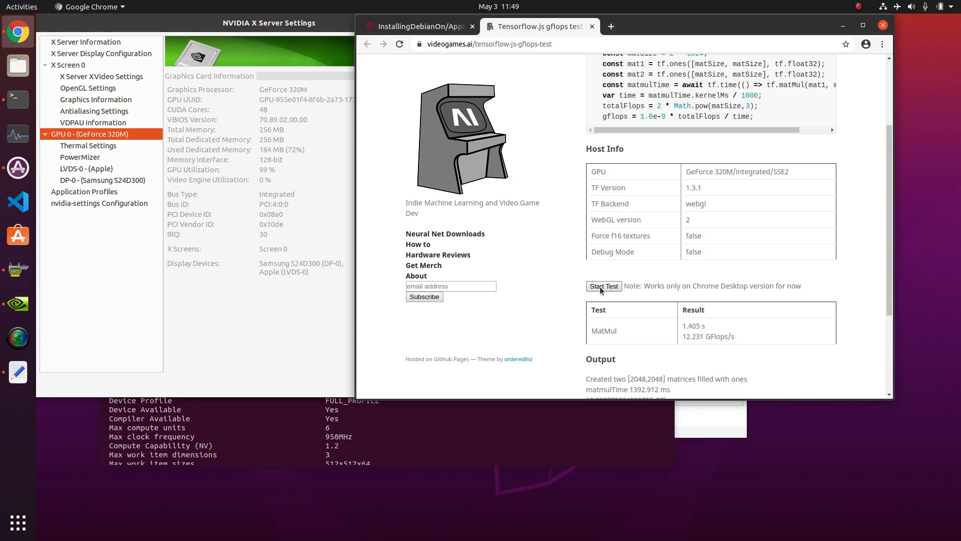
Rerun the MatMul benchmark, scoring 13.087 GFlops/s on the GeForce 320M
left_click(602, 286)
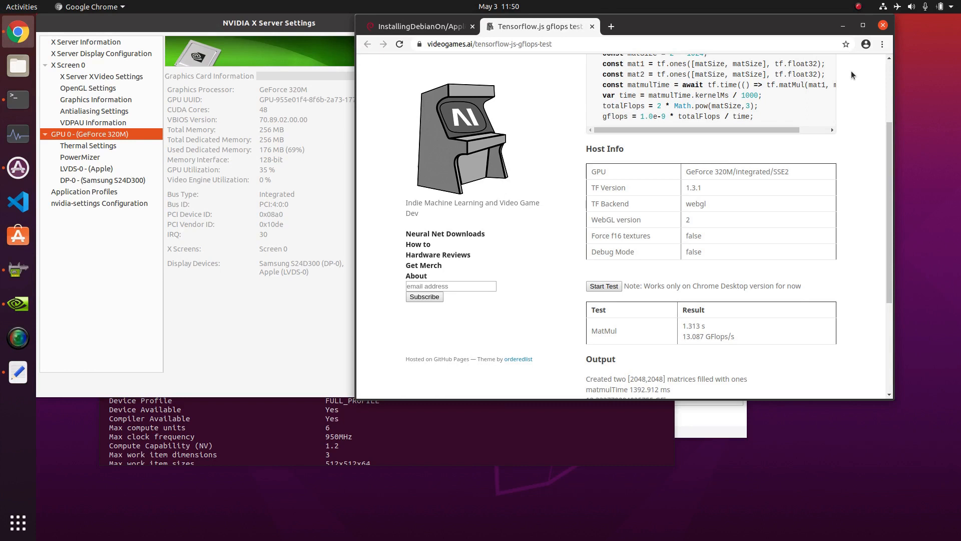
mouse_move(717, 211)
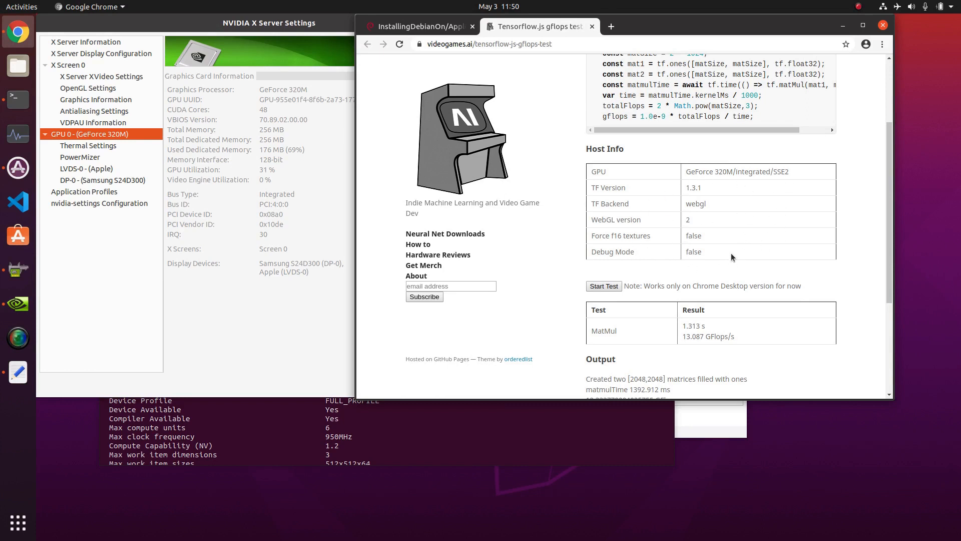
mouse_move(734, 204)
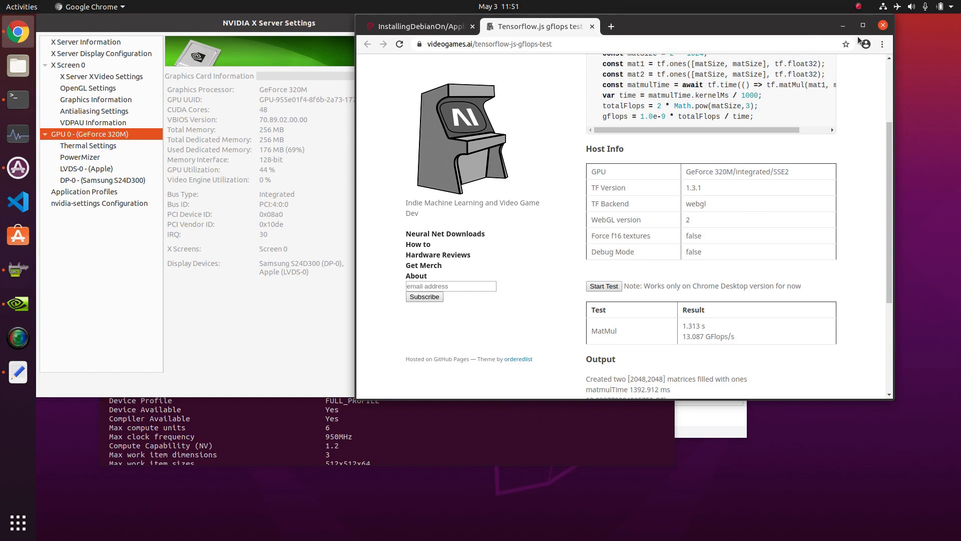
mouse_move(854, 56)
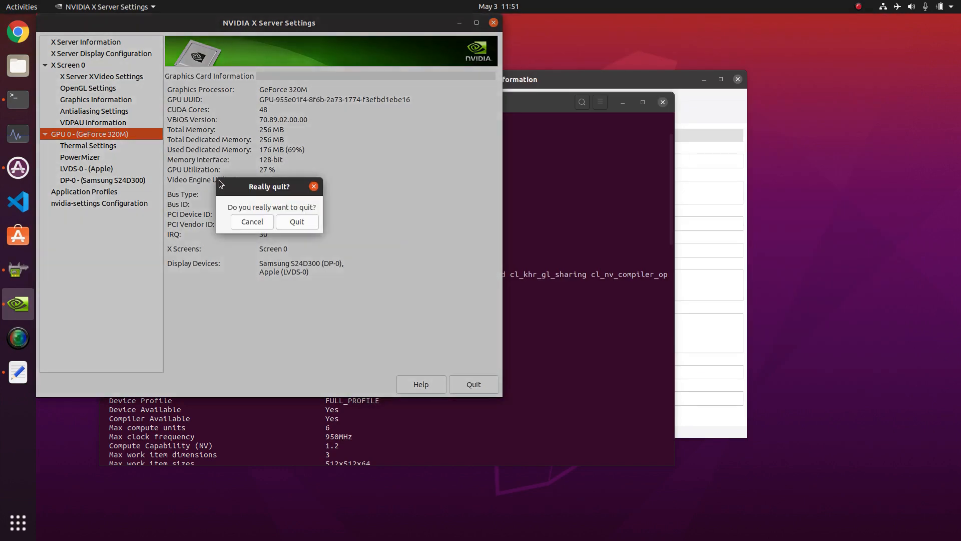
Quit NVIDIA settings and check the Additional Drivers selection for nvidia-340
left_click(296, 222)
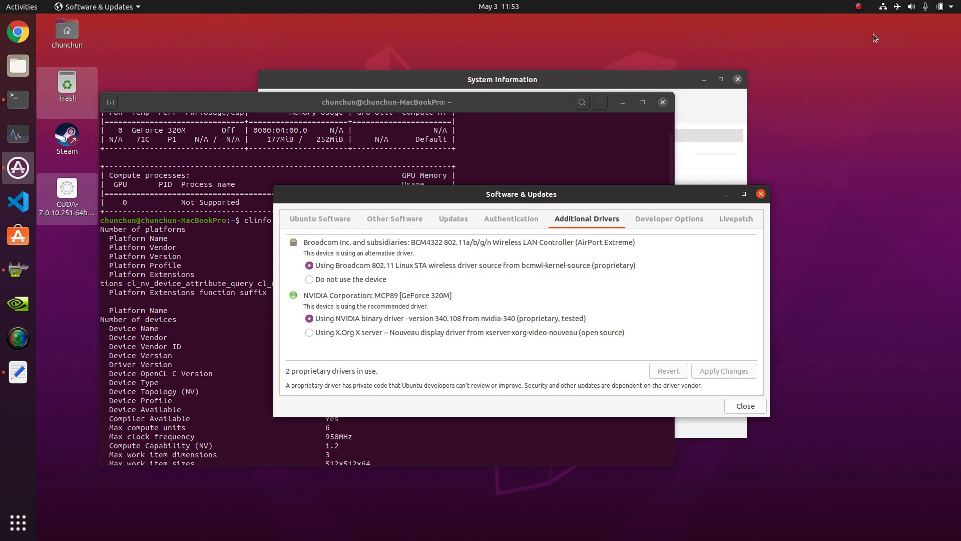
mouse_move(365, 355)
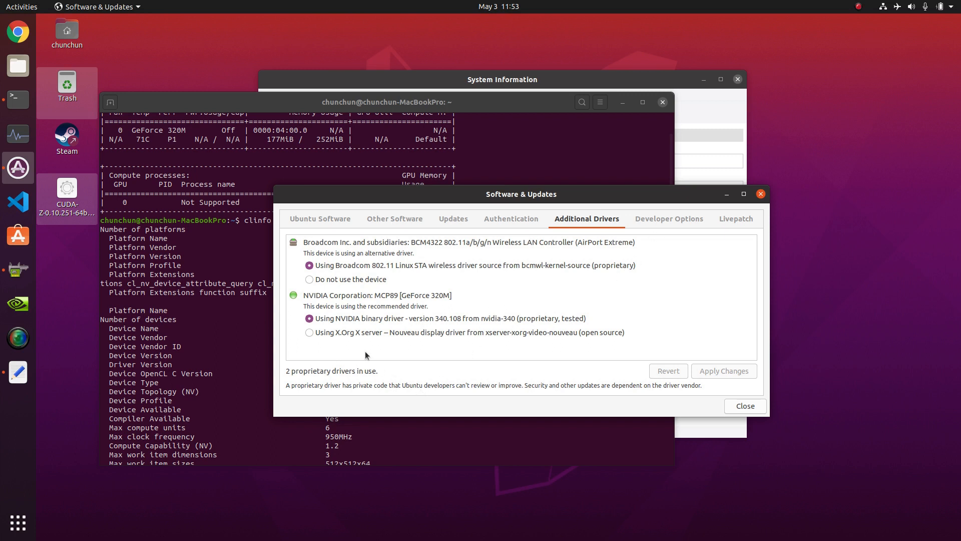
mouse_move(528, 316)
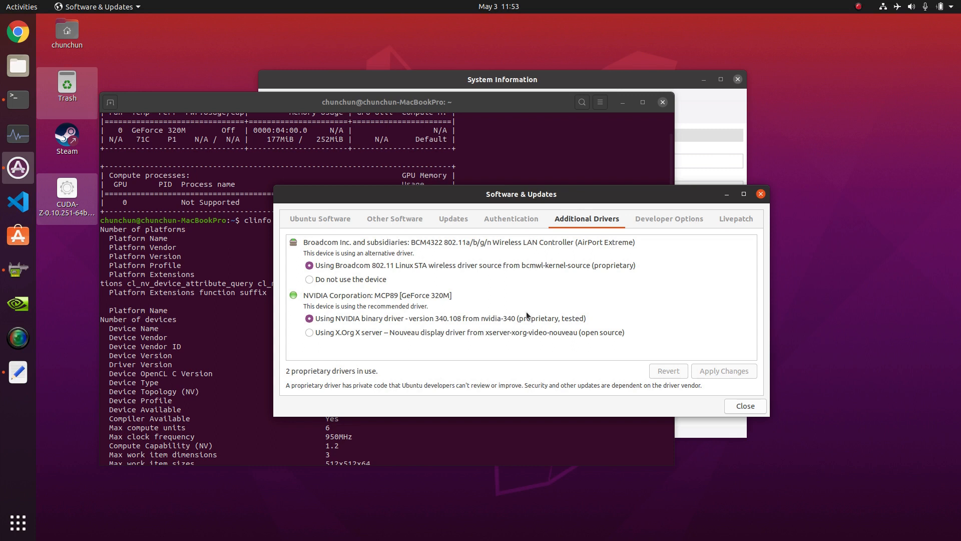
mouse_move(517, 318)
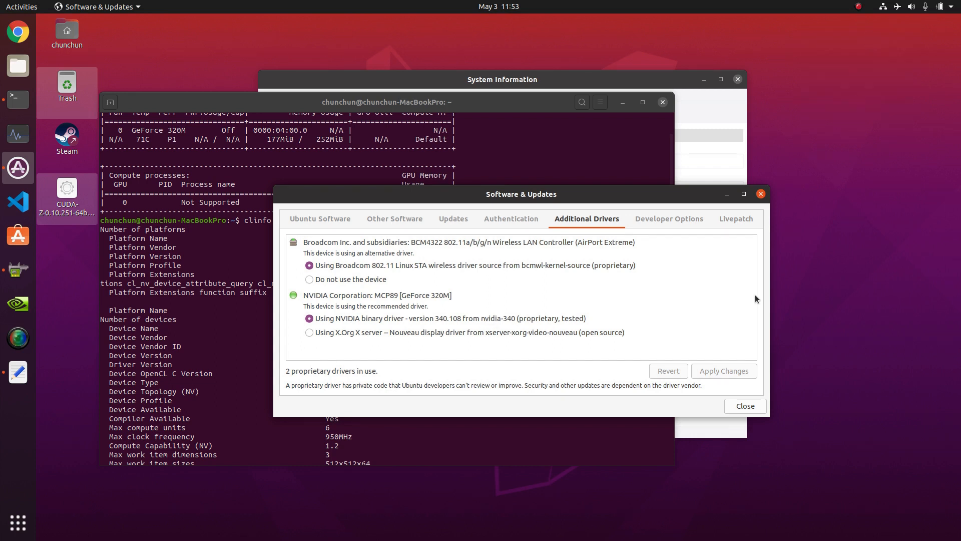
mouse_move(634, 348)
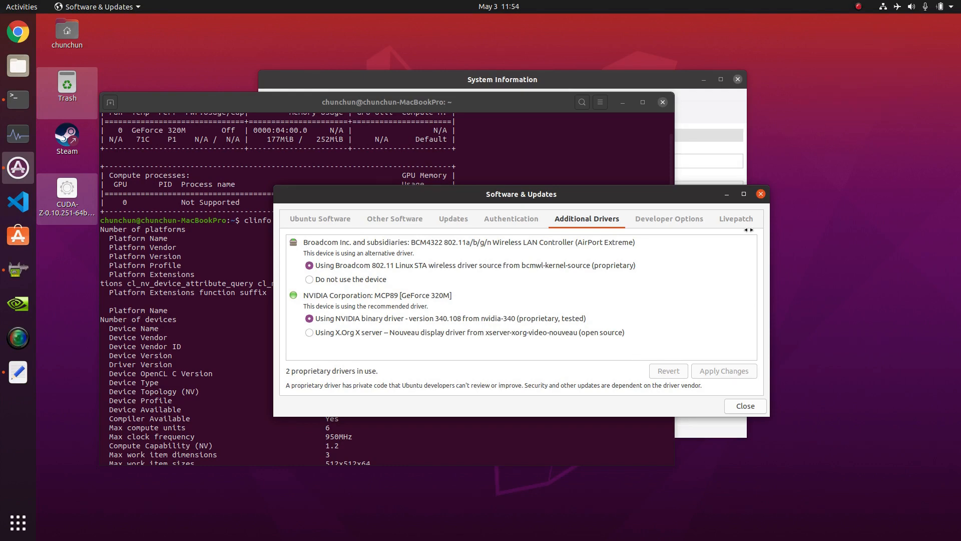
mouse_move(598, 323)
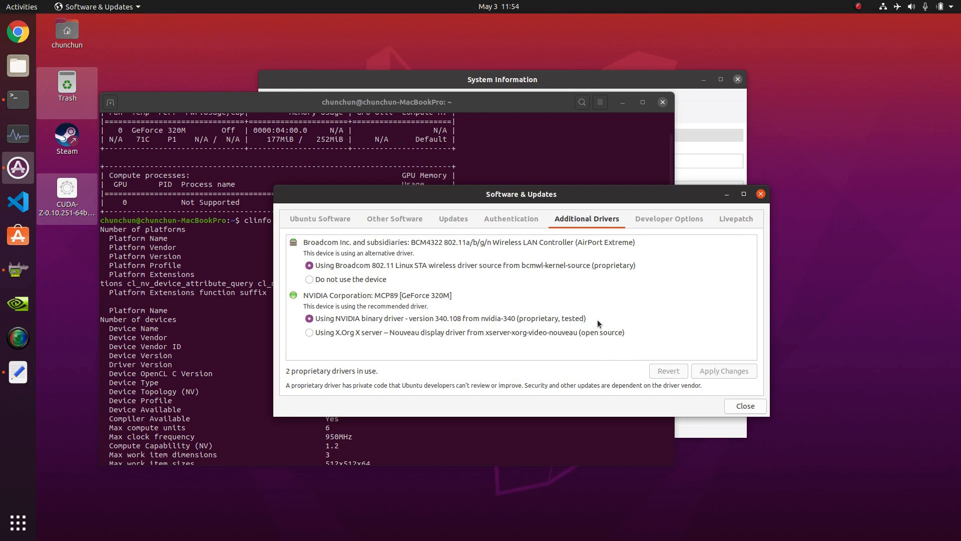
mouse_move(476, 351)
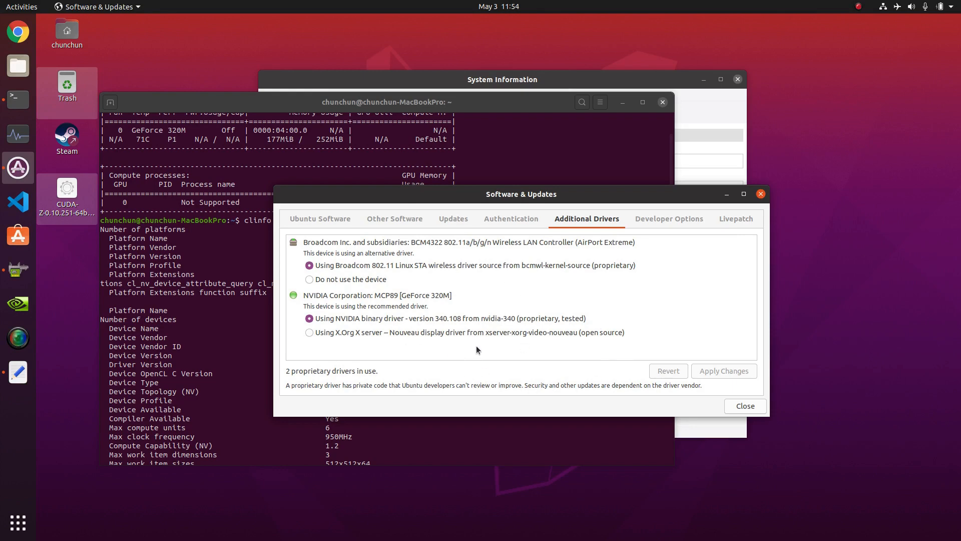
mouse_move(507, 351)
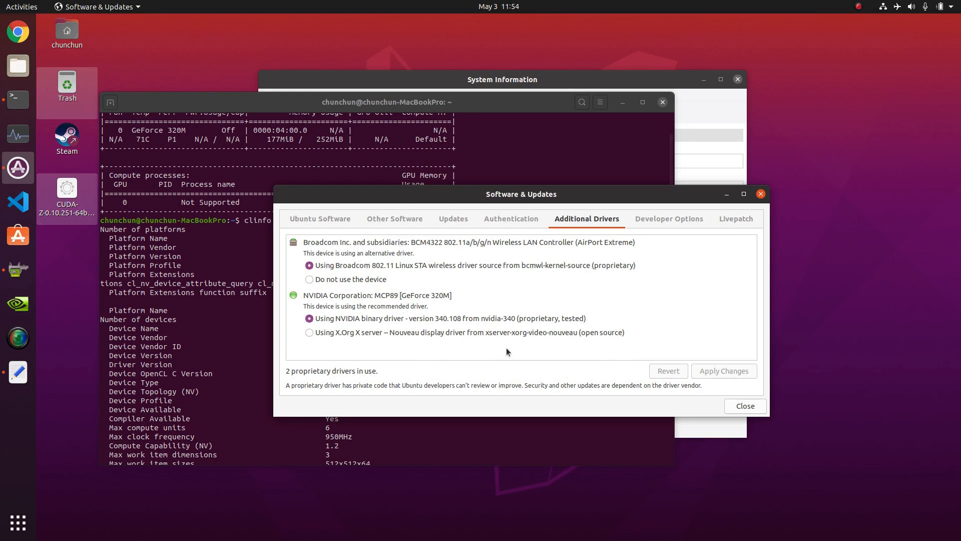
mouse_move(442, 349)
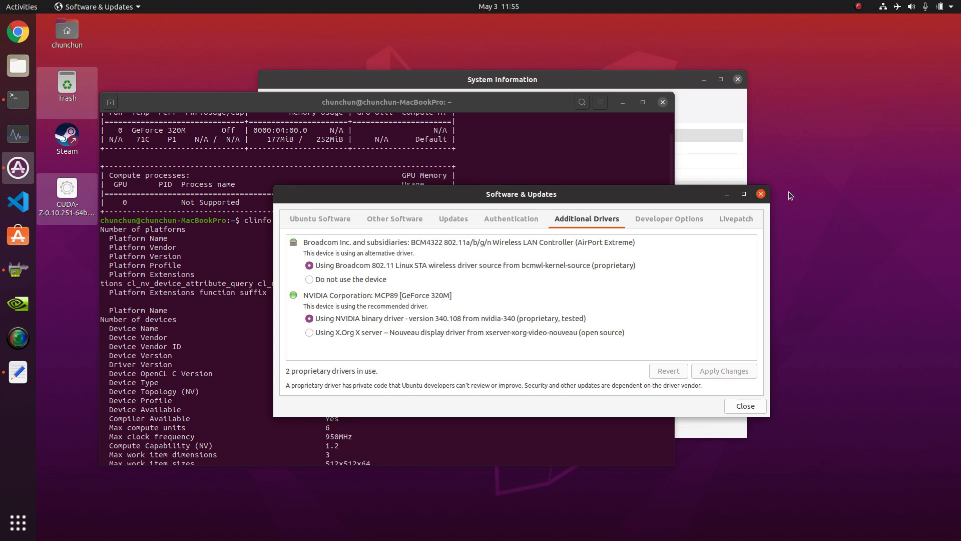
mouse_move(783, 215)
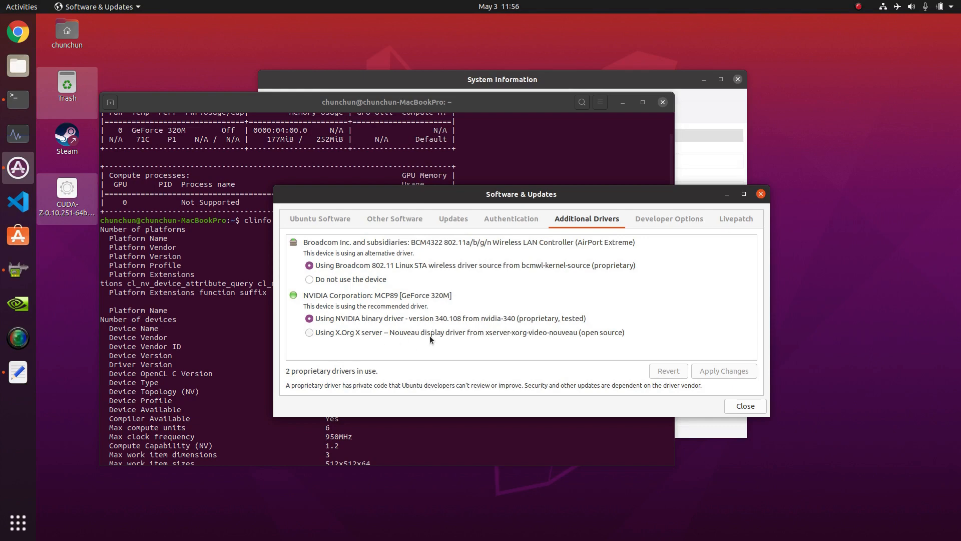
mouse_move(529, 289)
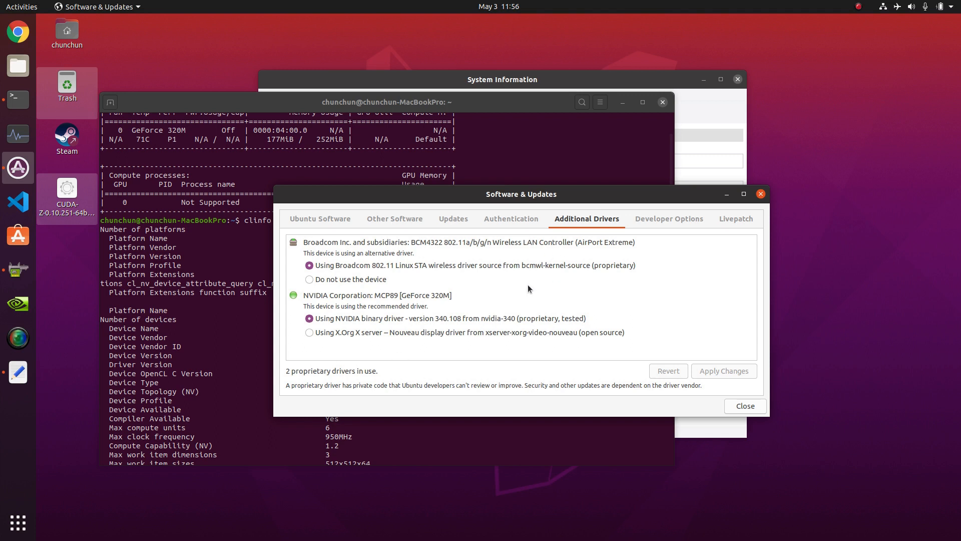
mouse_move(528, 291)
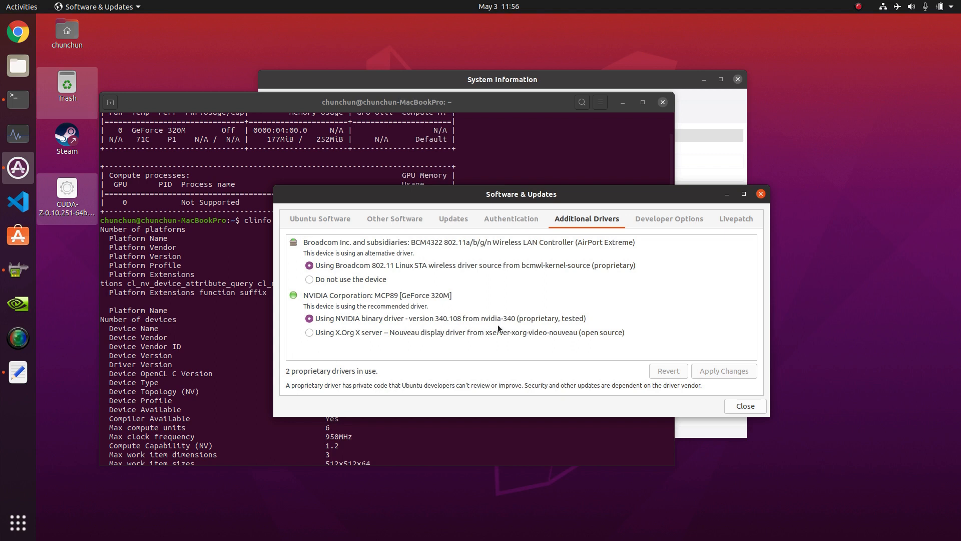
left_click(858, 7)
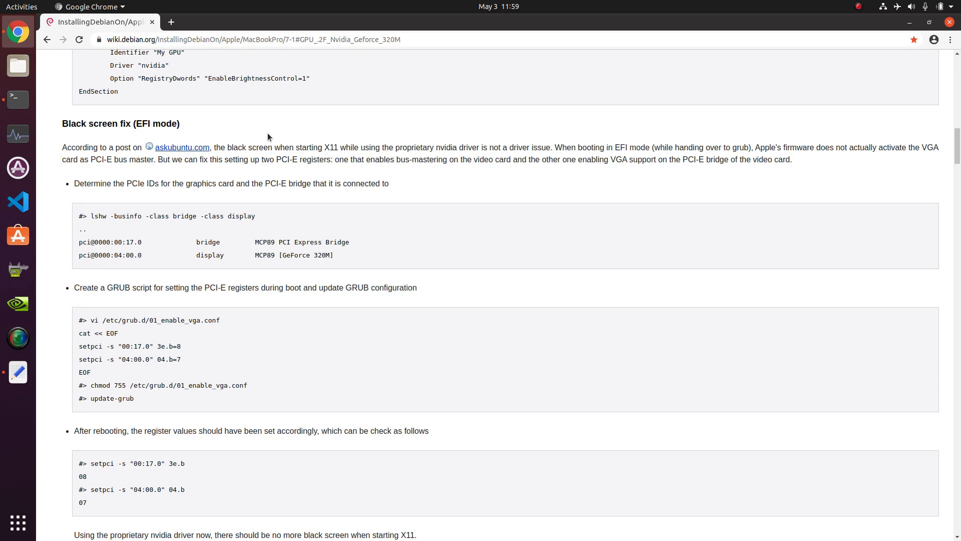
mouse_move(212, 304)
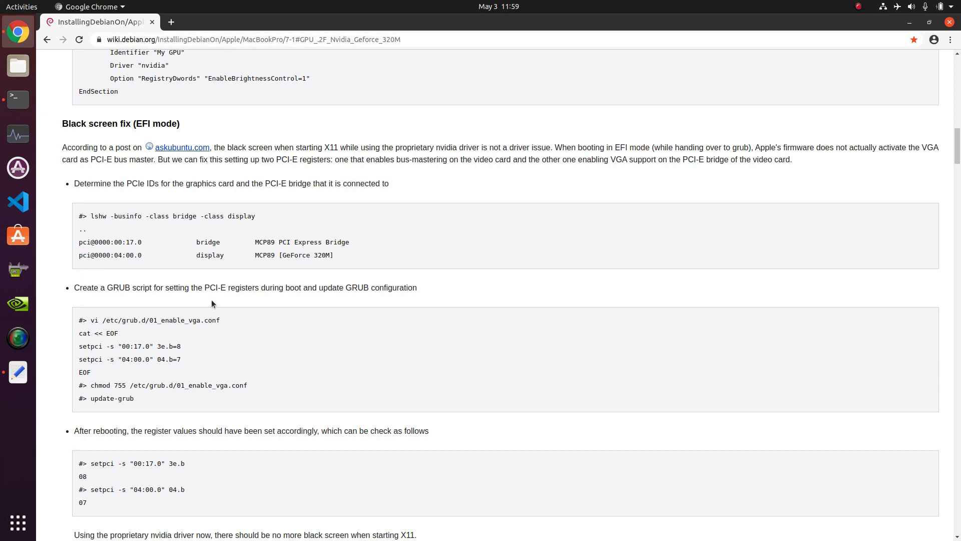
mouse_move(212, 302)
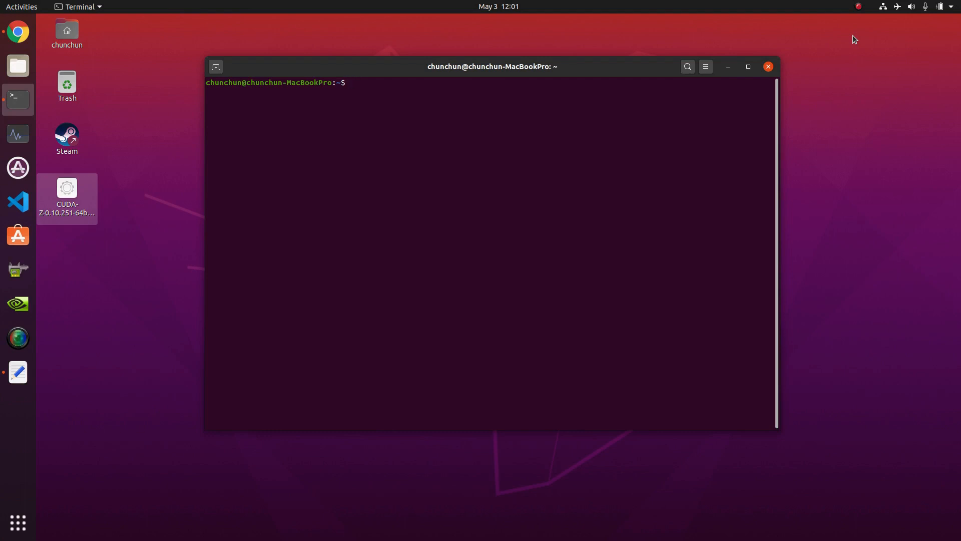
mouse_move(558, 189)
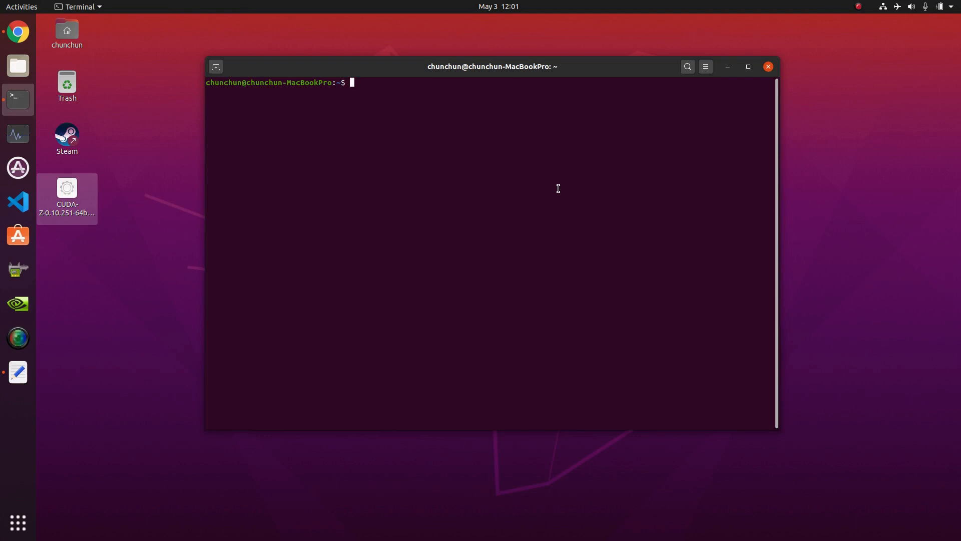
Run lspci to find the 00:17.0 bridge, then bring up /etc/grub.d/01_enable_vga.conf in nano
type("lspci")
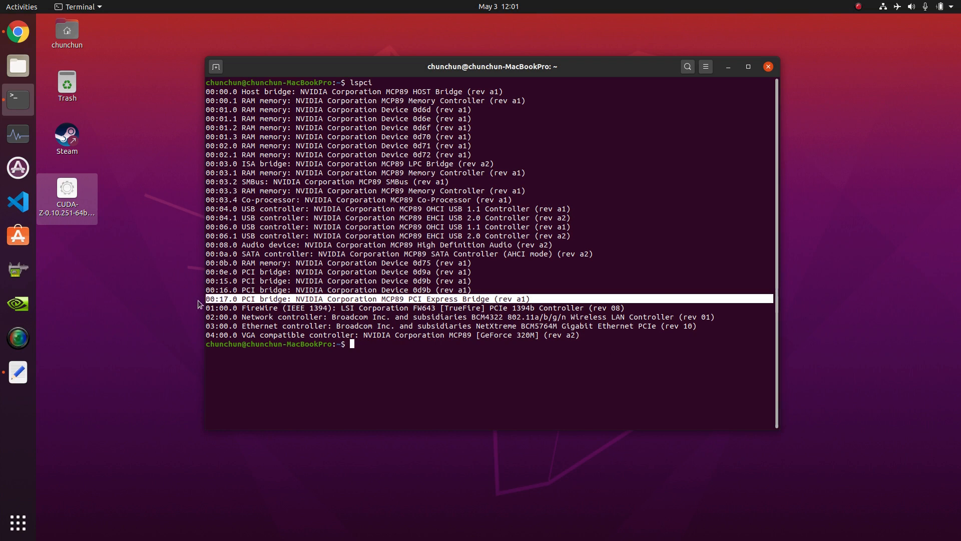
mouse_move(566, 342)
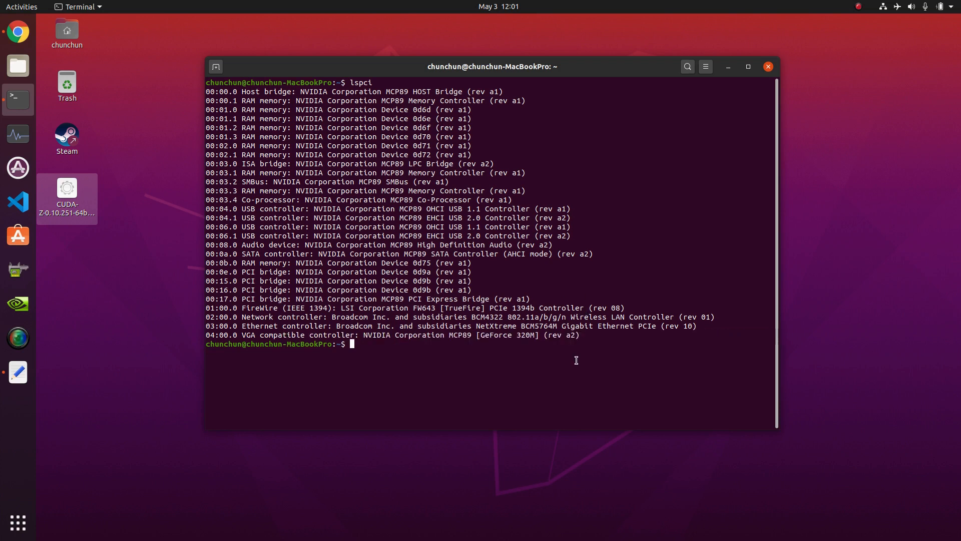
type("sudo nano /etc/grub.d/01_enable_vga.conf")
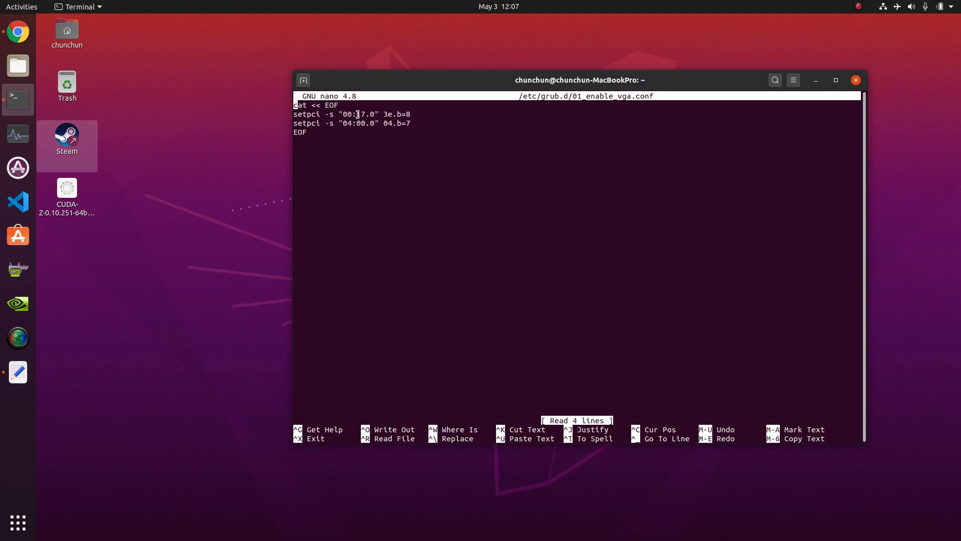
mouse_move(367, 121)
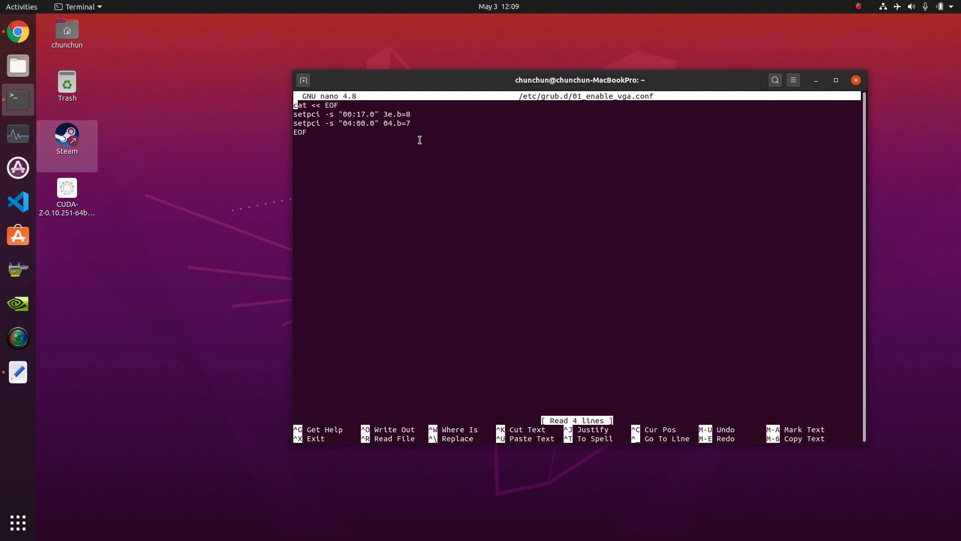
mouse_move(434, 143)
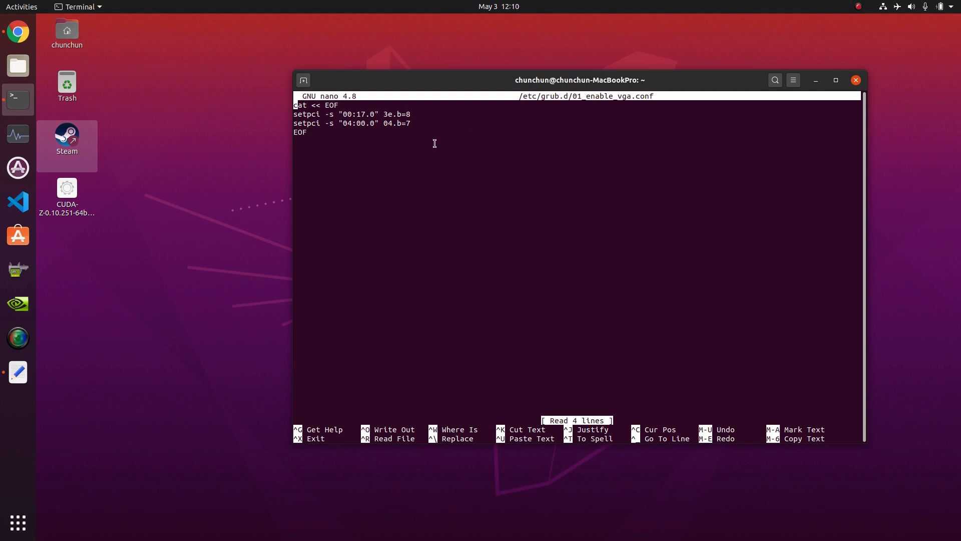
mouse_move(359, 154)
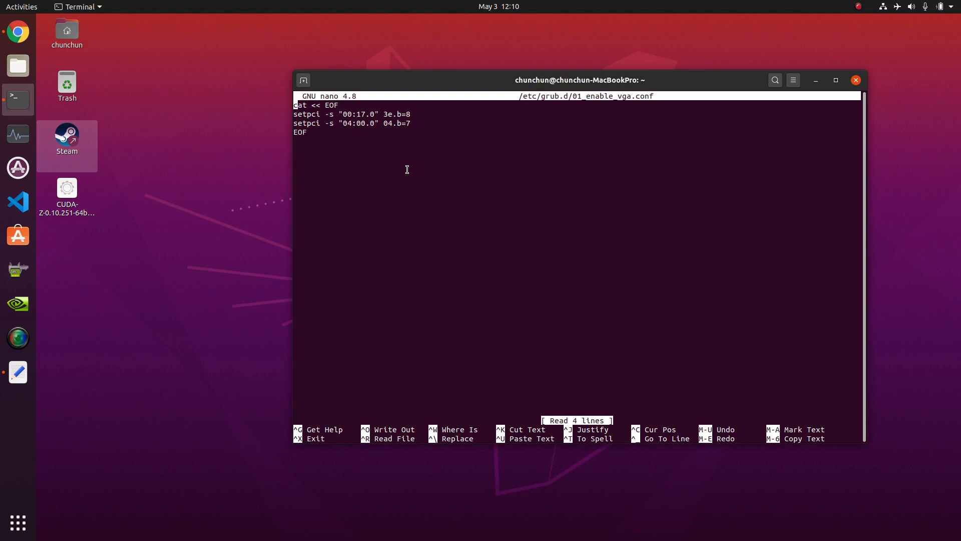
mouse_move(432, 284)
type("sudo chmod 755 /etc/grub.d/01_enable_vga.conf")
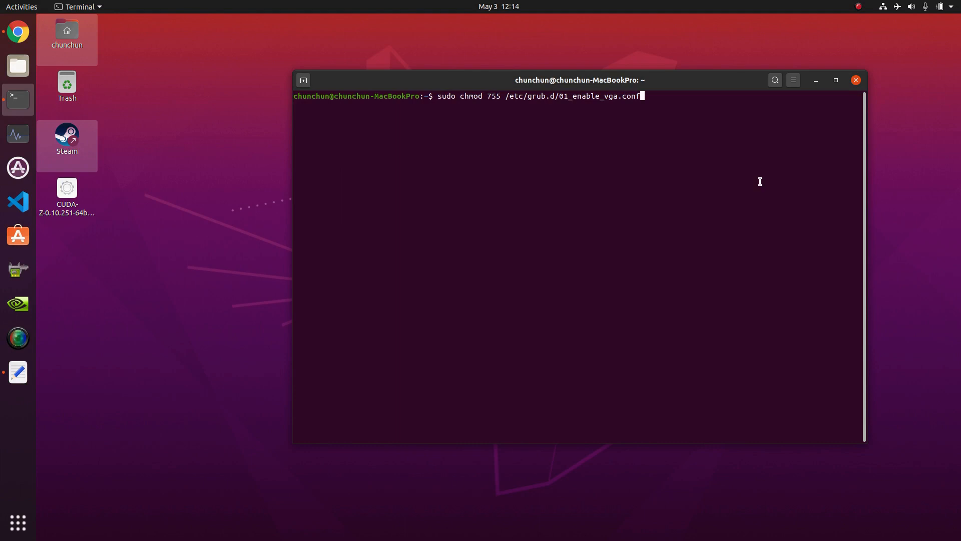
Run chmod 755 on the VGA script, then load /etc/default/grub in gedit with sudo
key("Return")
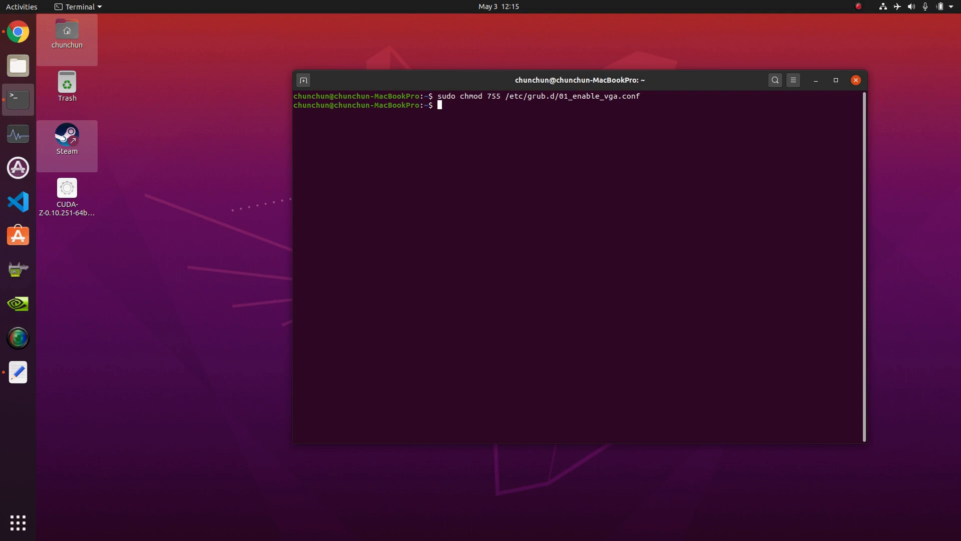
type("sudo gedit /etc/default/grub")
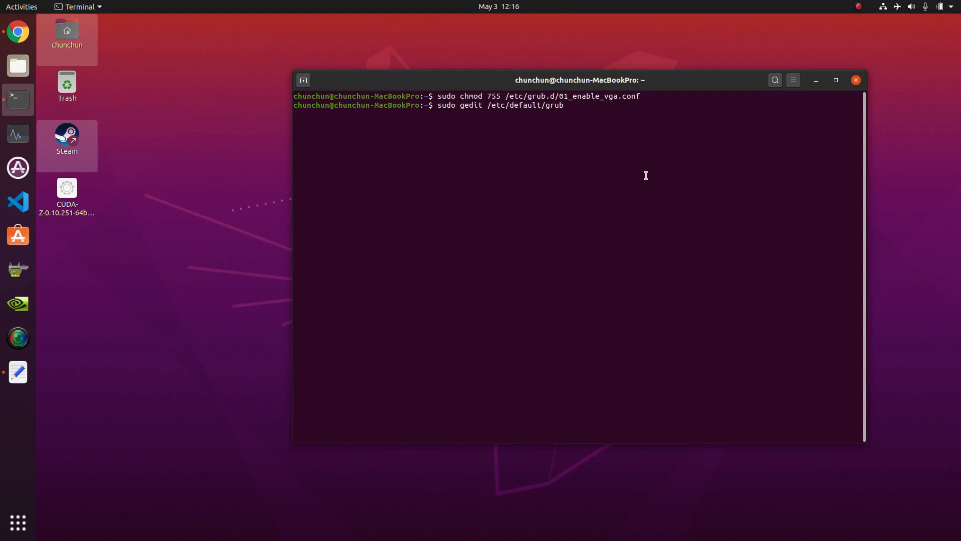
key("Return")
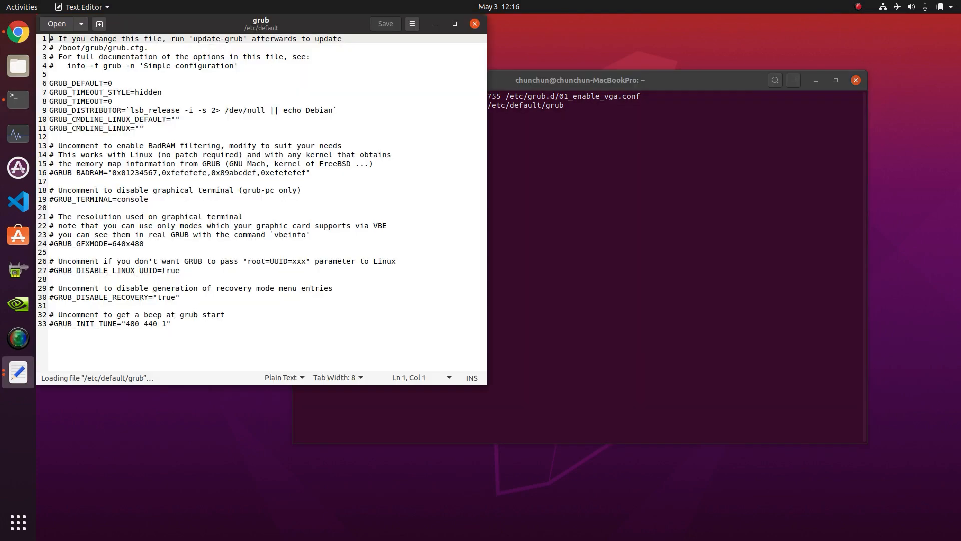
Set GRUB_CMDLINE_LINUX_DEFAULT to "", save /etc/default/grub and close gedit
left_click(179, 119)
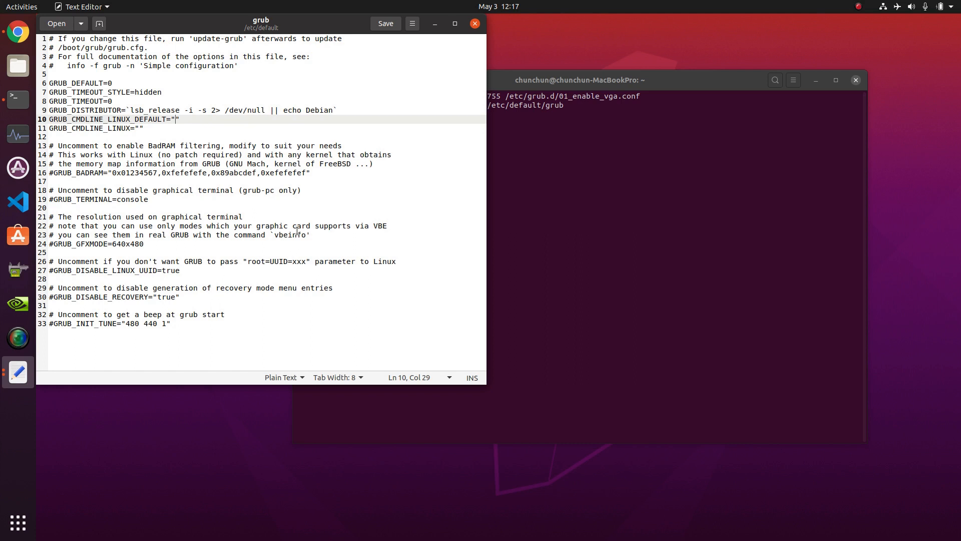
left_click(384, 23)
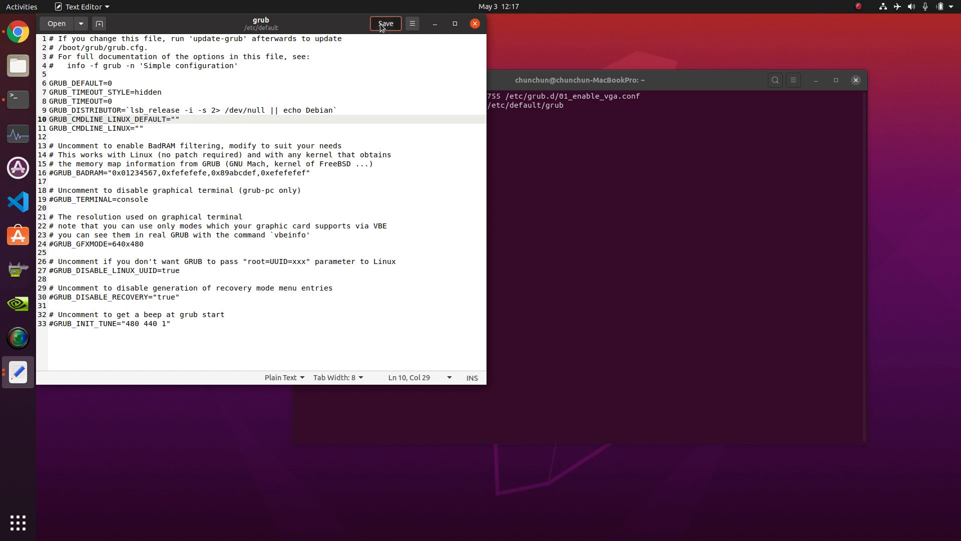
left_click(385, 23)
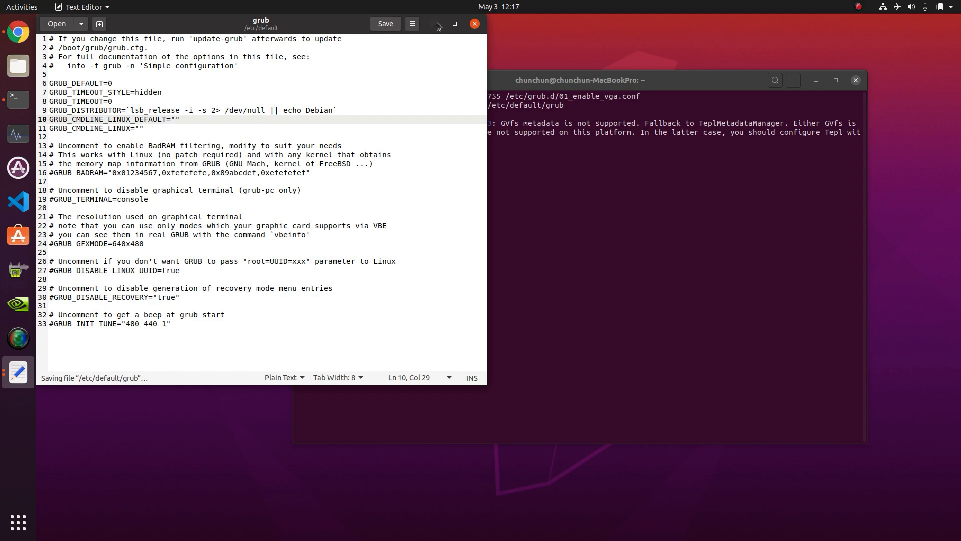
left_click(474, 23)
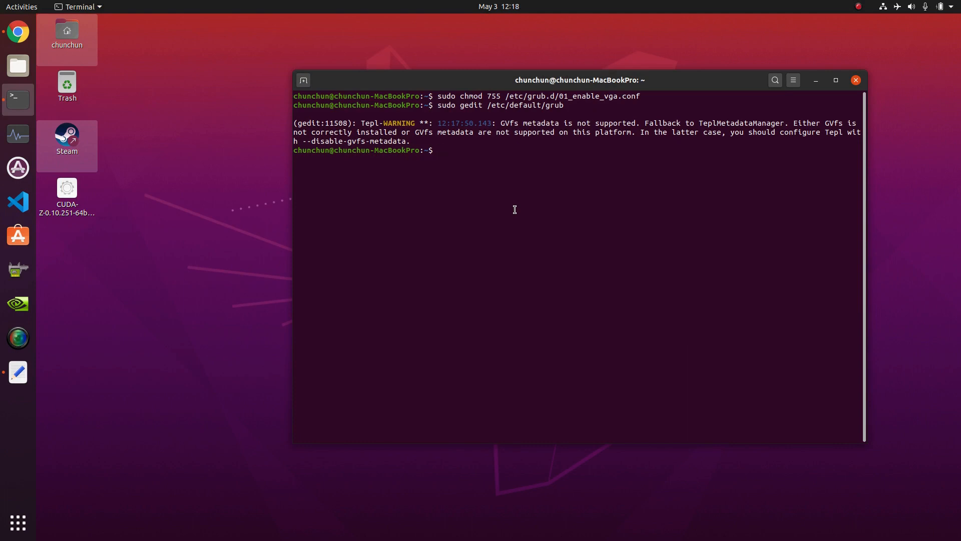
Enter sudo update-grub at the prompt without running it yet
type("sudo")
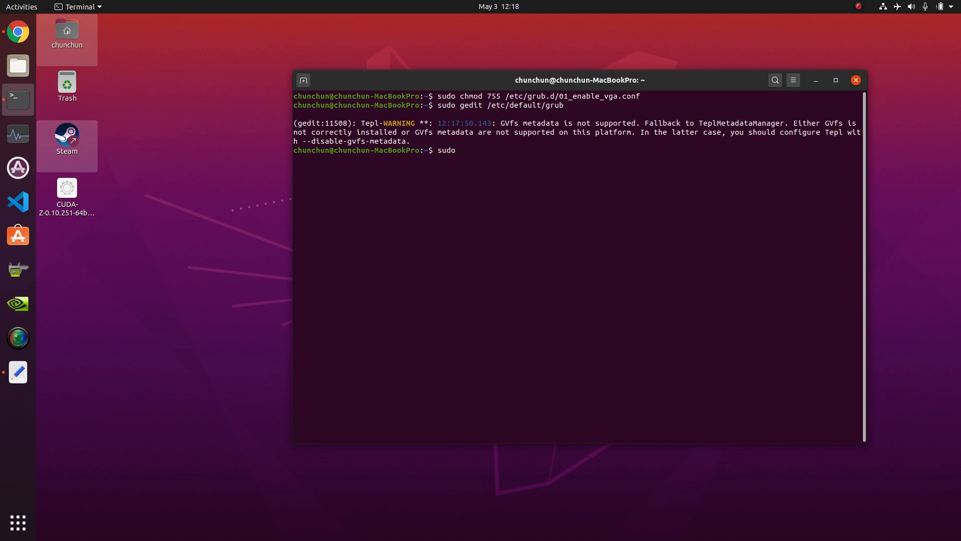
type("update")
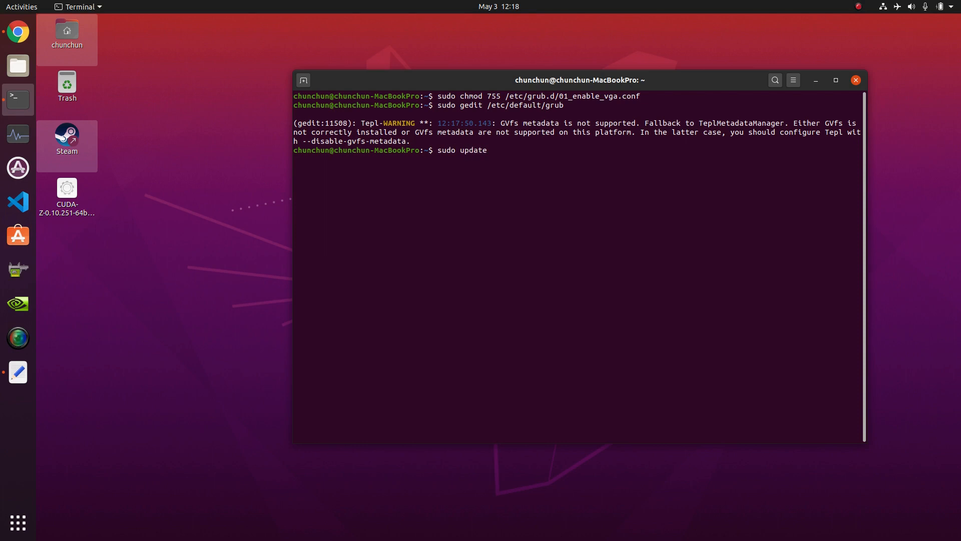
type("-grub")
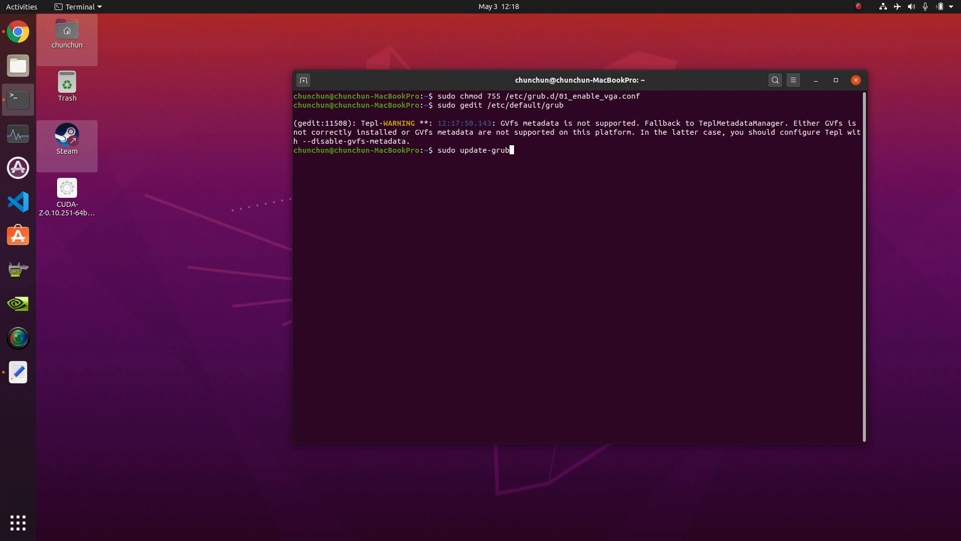